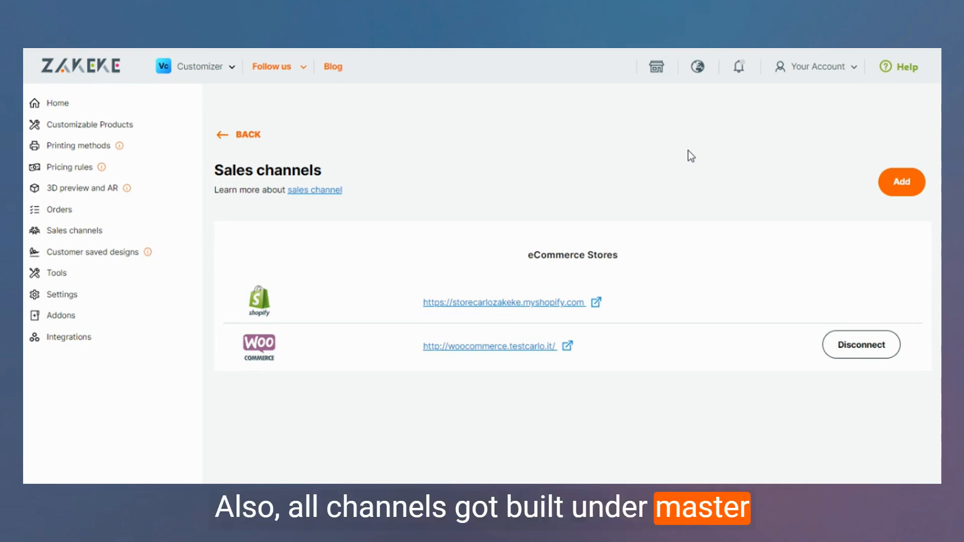
mouse_move(650, 167)
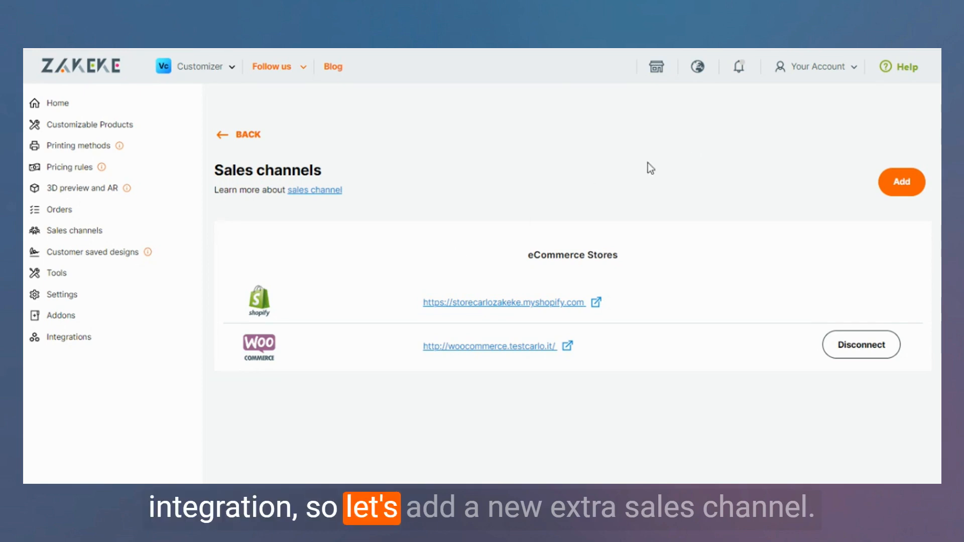
mouse_move(703, 173)
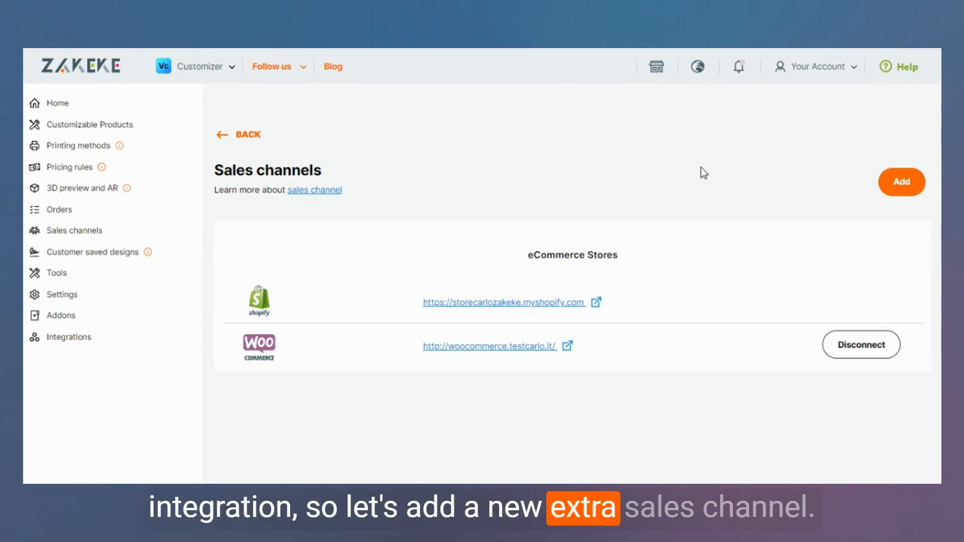
mouse_move(273, 226)
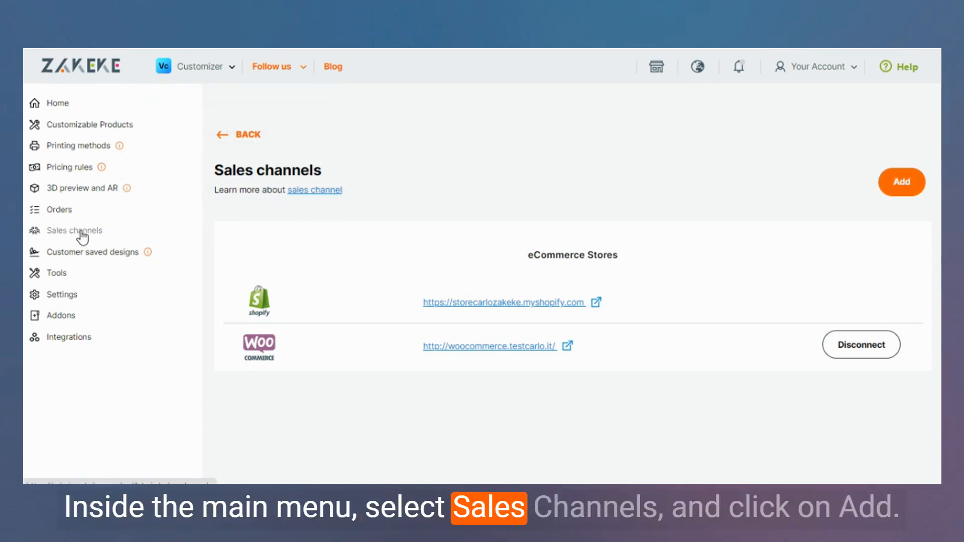
Add a new sales channel and choose BigCommerce as the platform
click(900, 181)
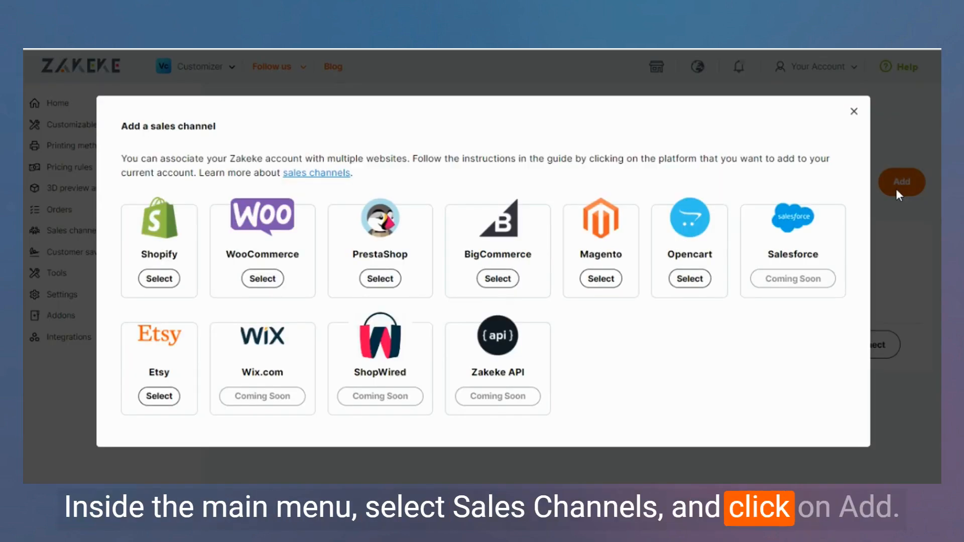
mouse_move(789, 297)
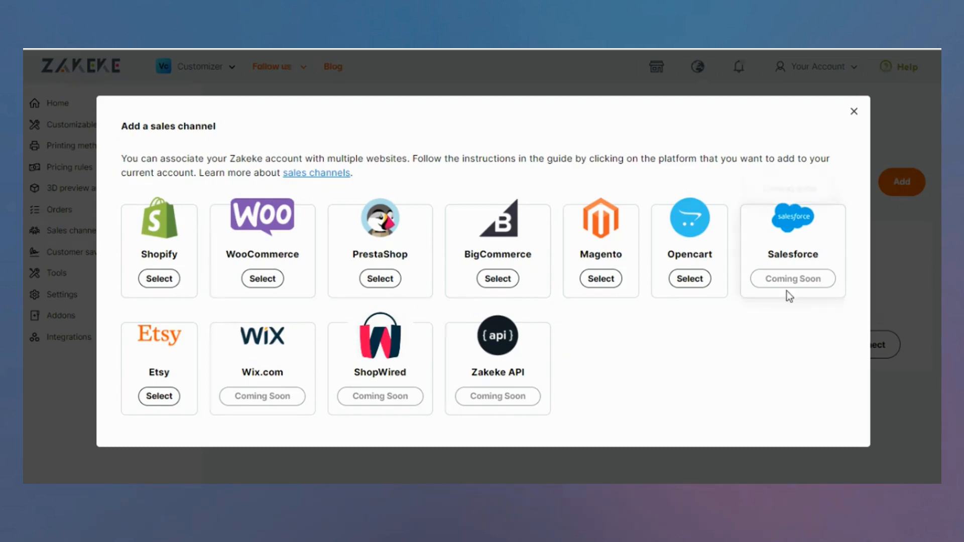
mouse_move(141, 302)
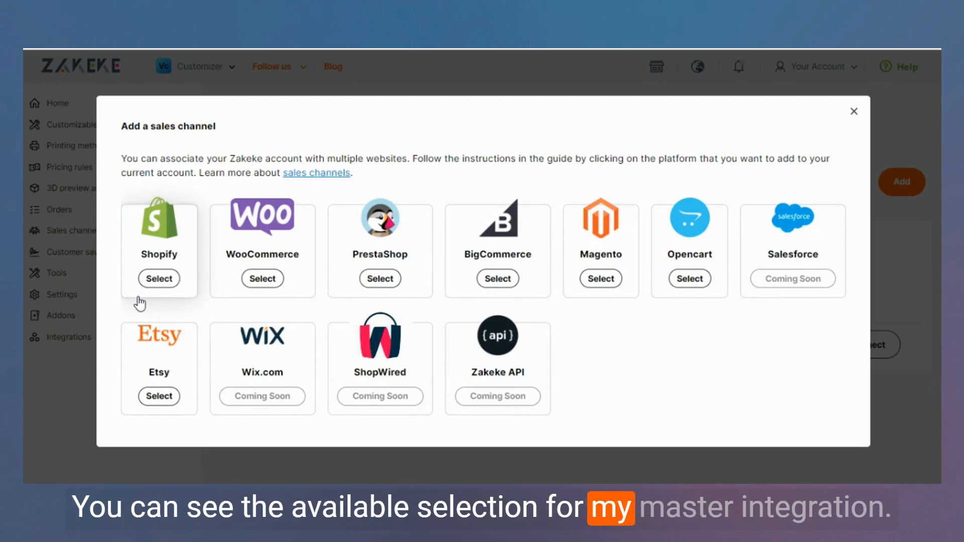
mouse_move(344, 310)
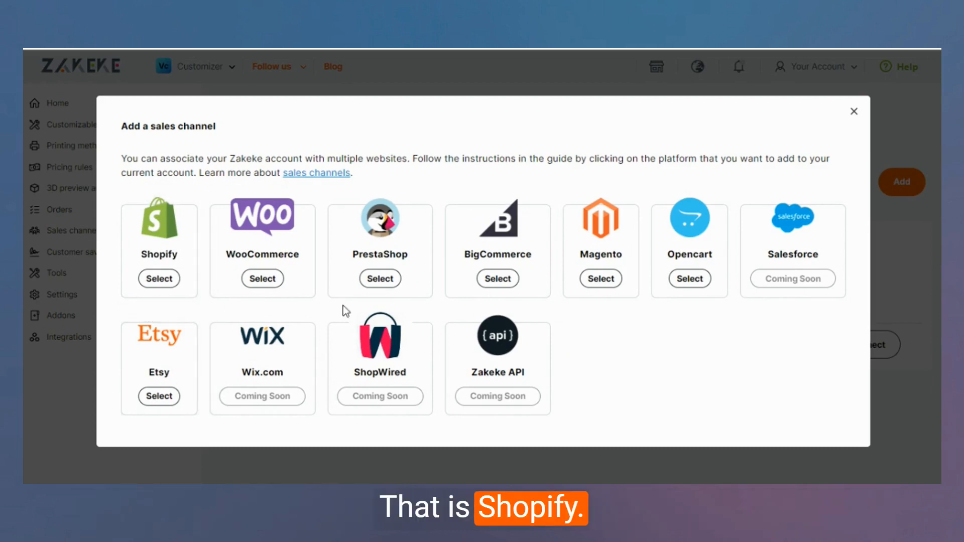
click(497, 278)
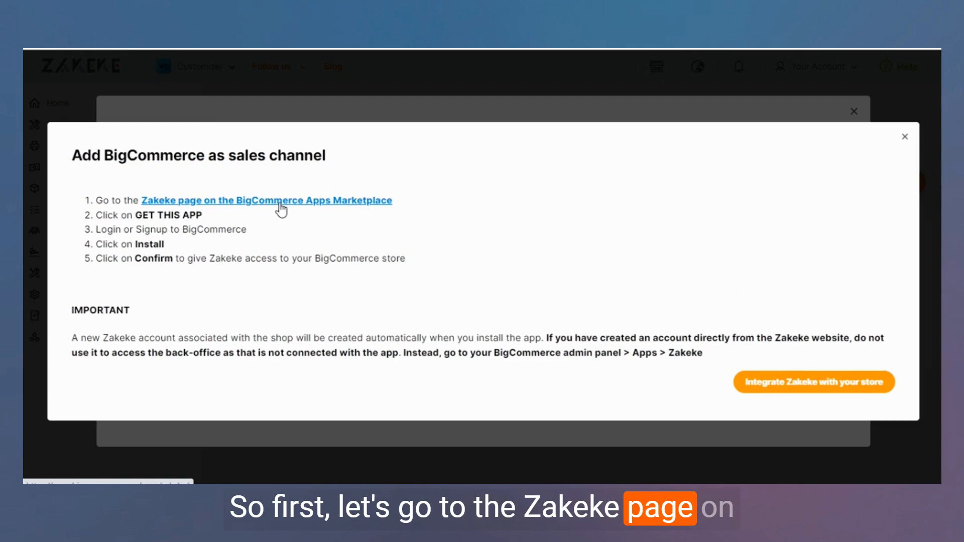
Go to Zakeke's BigCommerce marketplace page and get the Zakeke Product Customizer app
click(265, 201)
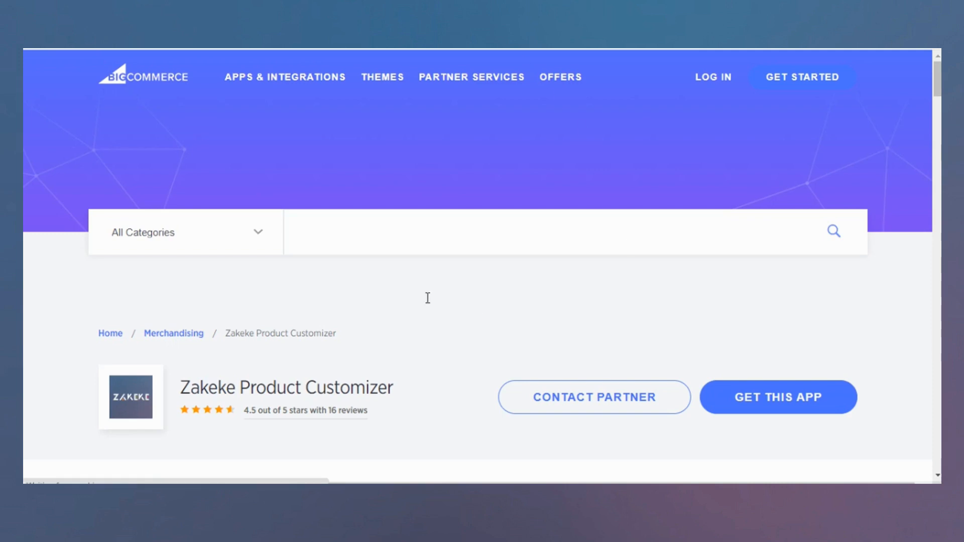
scroll(down, 3)
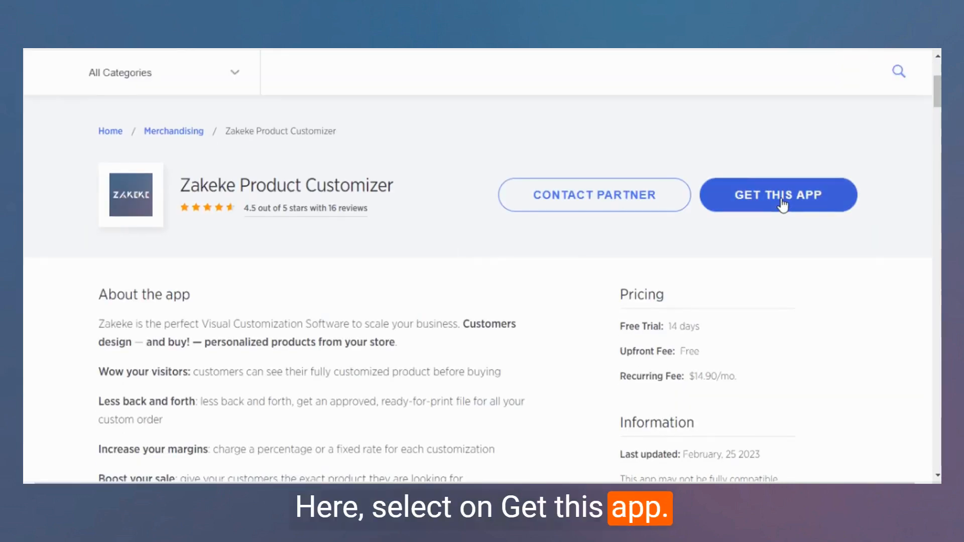
click(777, 195)
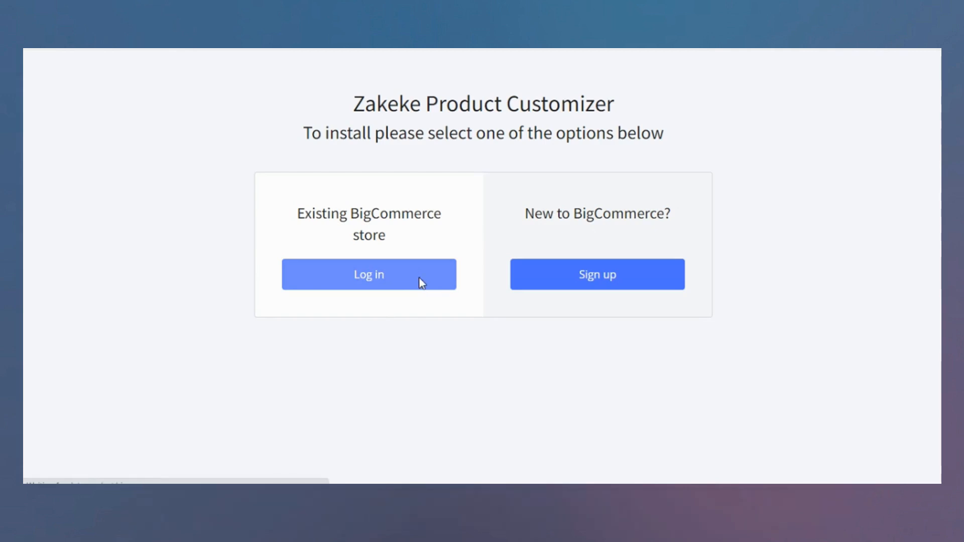
Log in with the existing BigCommerce store to reach its admin marketplace page
click(368, 274)
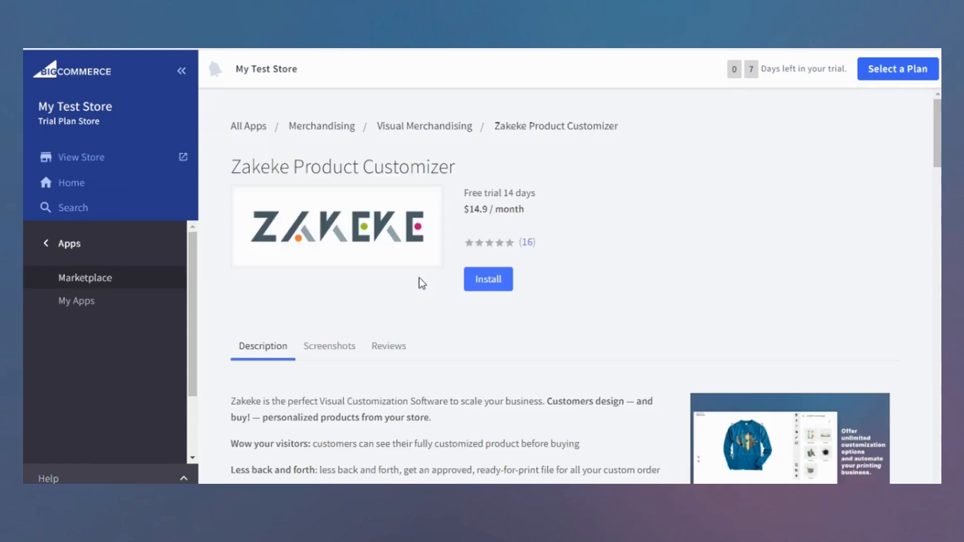
mouse_move(362, 322)
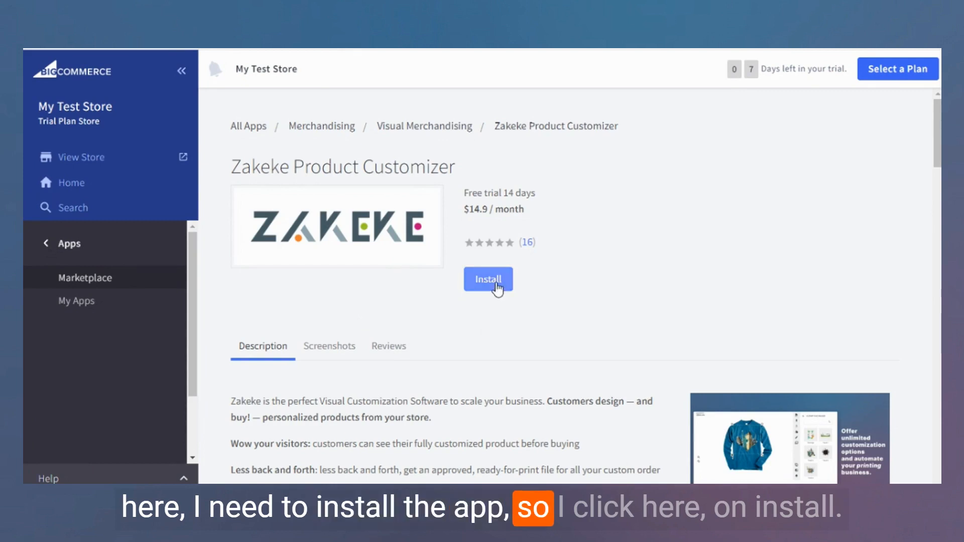
Install Zakeke Product Customizer and confirm its store access permissions
click(488, 280)
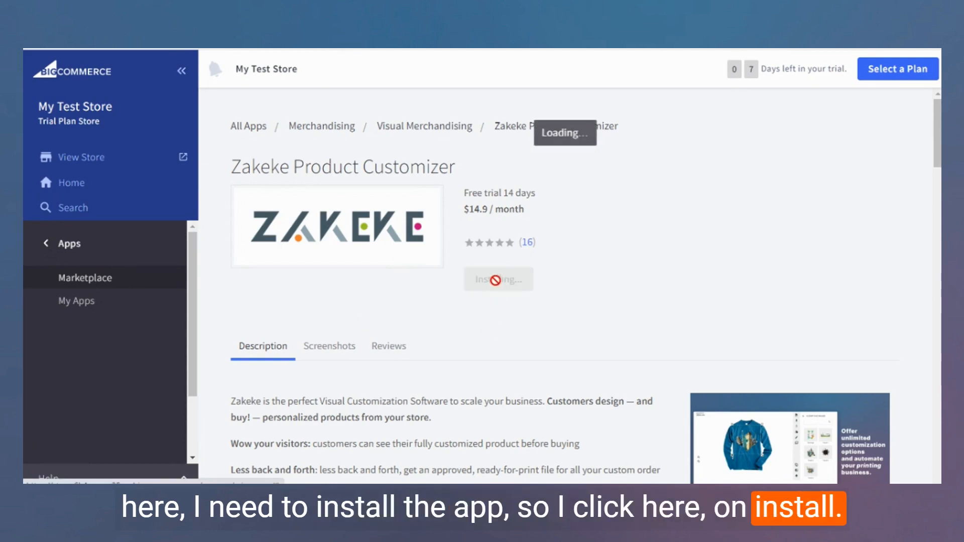
click(498, 279)
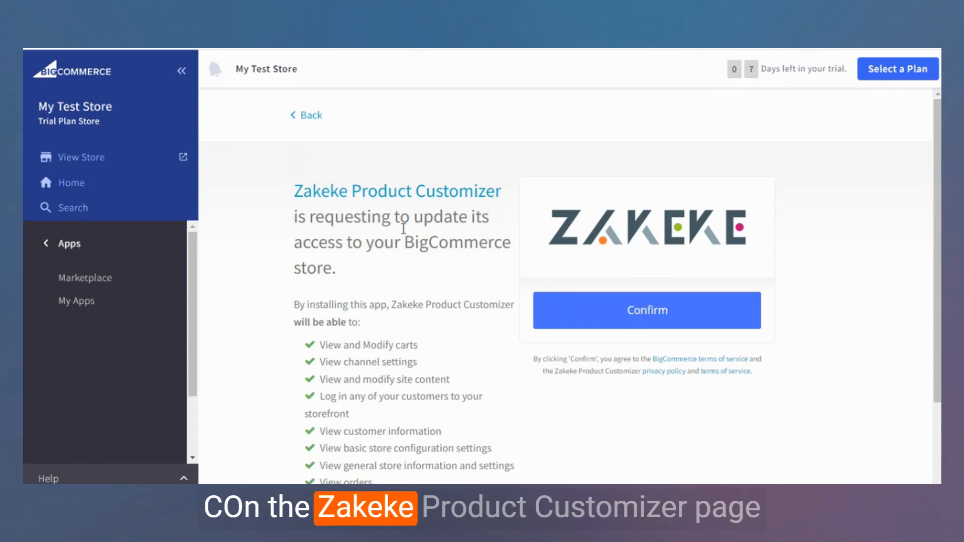
mouse_move(425, 277)
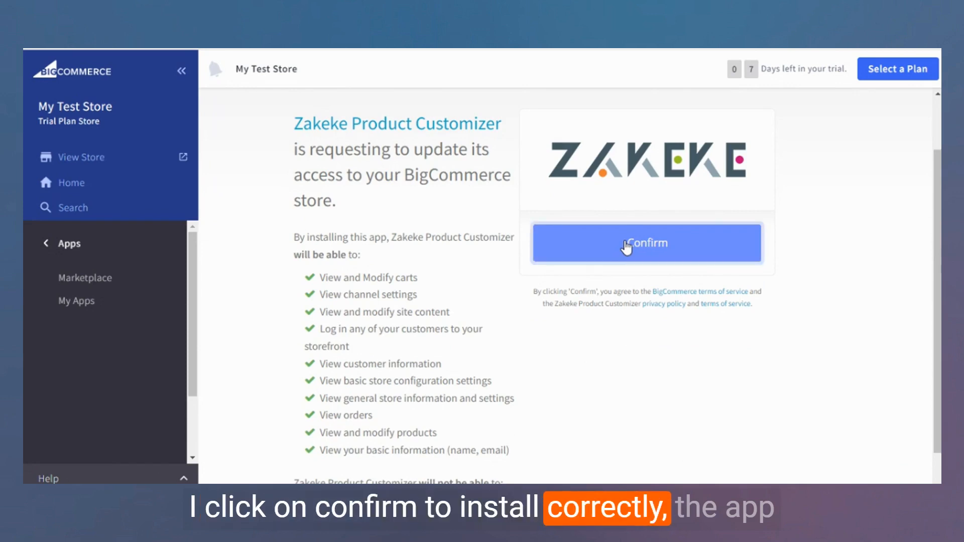
click(646, 242)
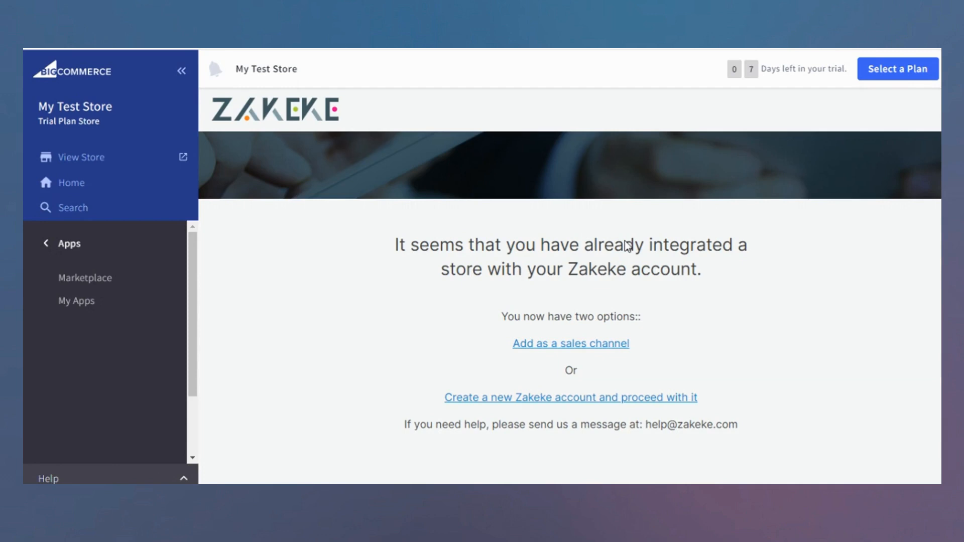
mouse_move(589, 337)
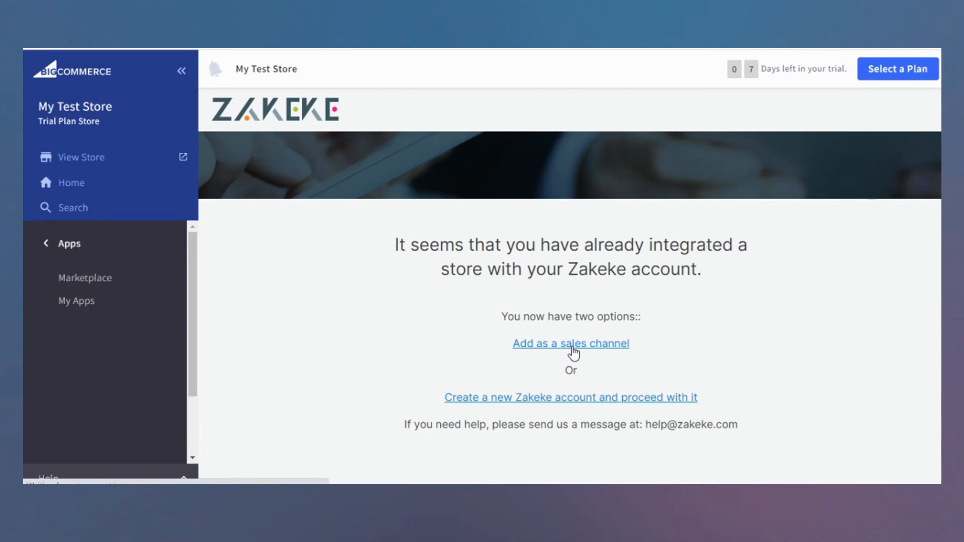
mouse_move(571, 383)
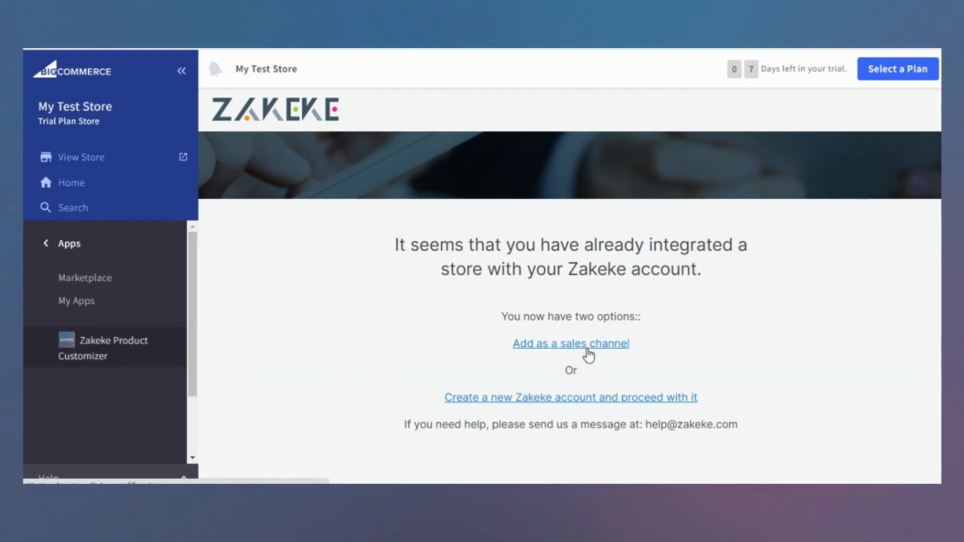
Add this store to the existing Zakeke account as a sales channel
click(571, 343)
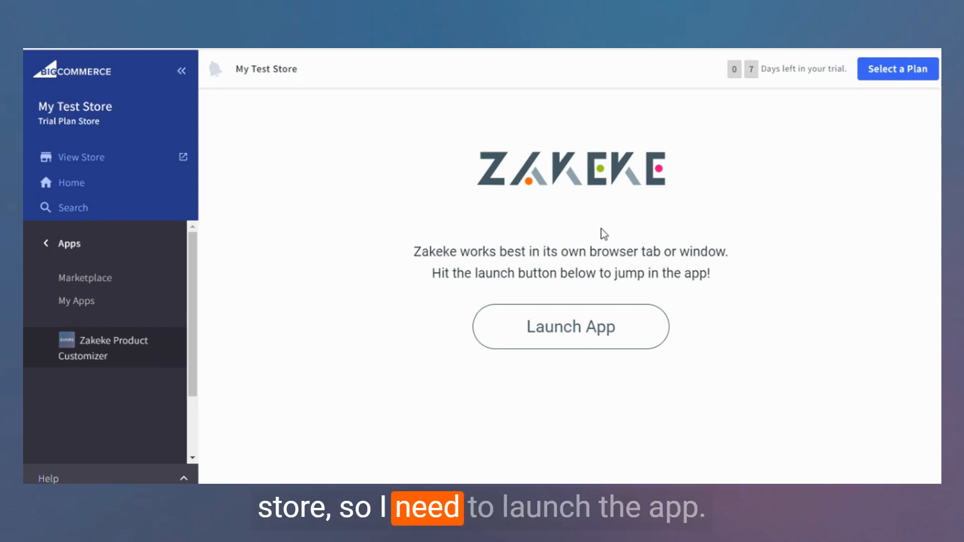
Launch the Zakeke app into its own browser tab showing the dashboard home
click(570, 326)
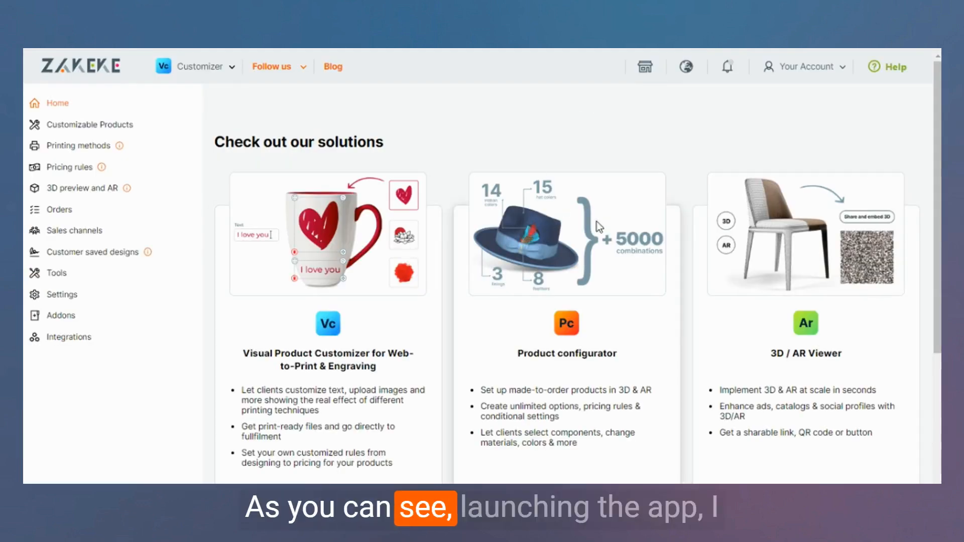
mouse_move(431, 166)
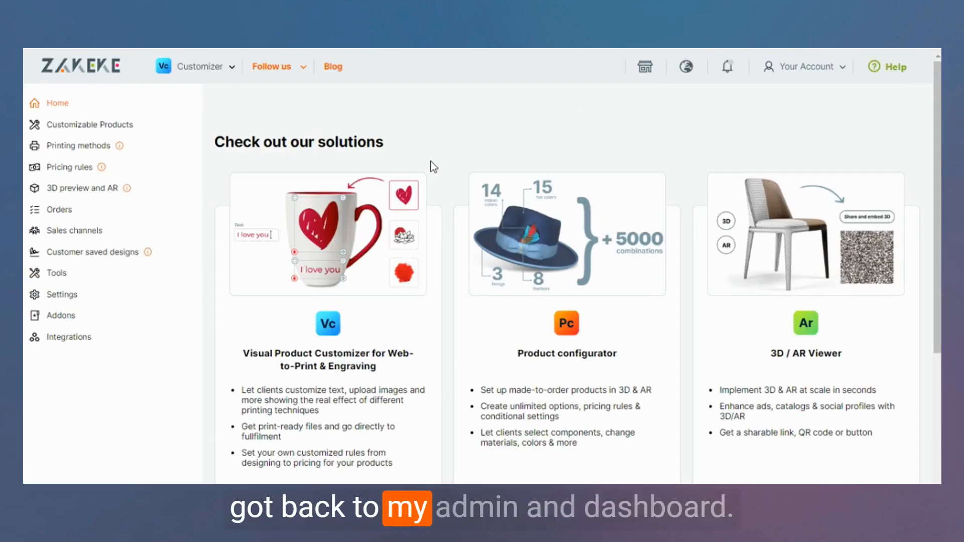
mouse_move(483, 164)
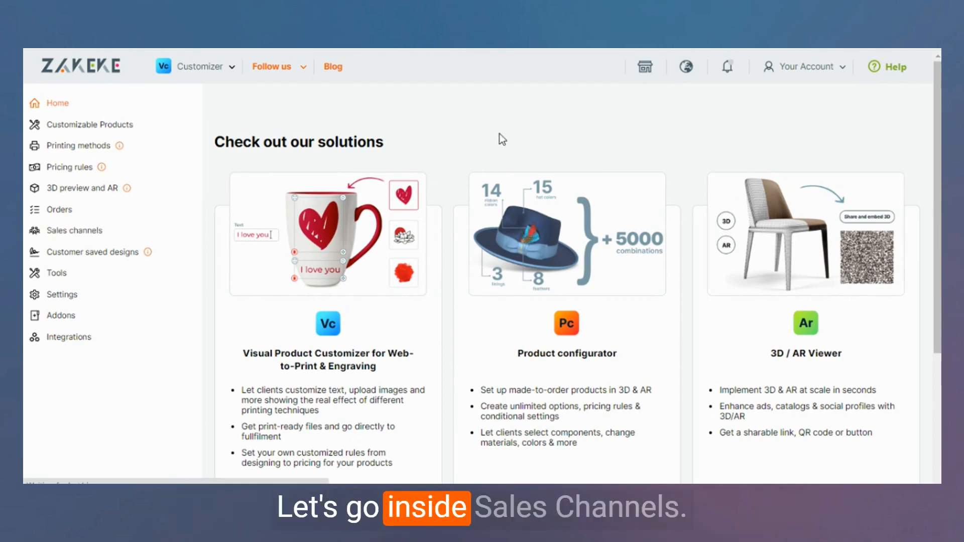
View Sales channels to confirm the BigCommerce store is listed below Shopify and WooCommerce
click(74, 231)
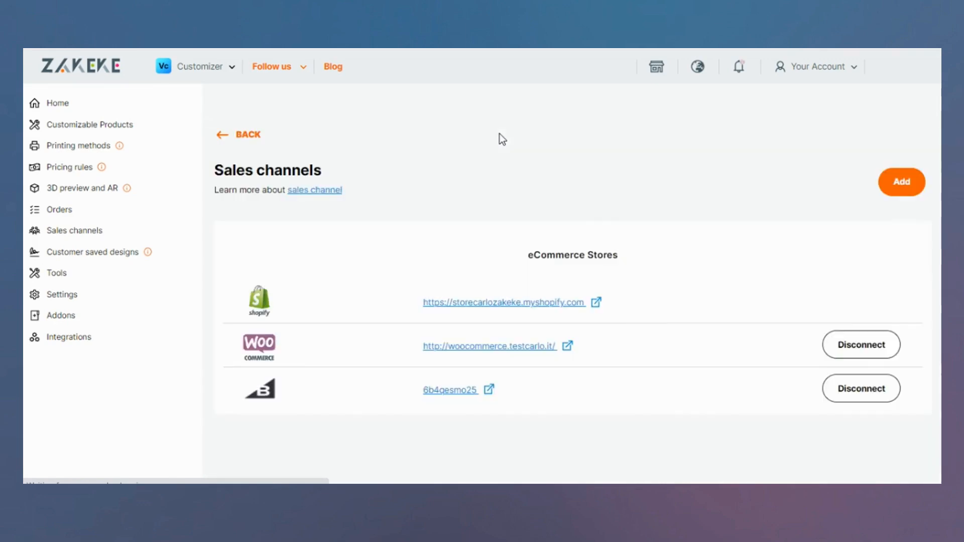
mouse_move(429, 357)
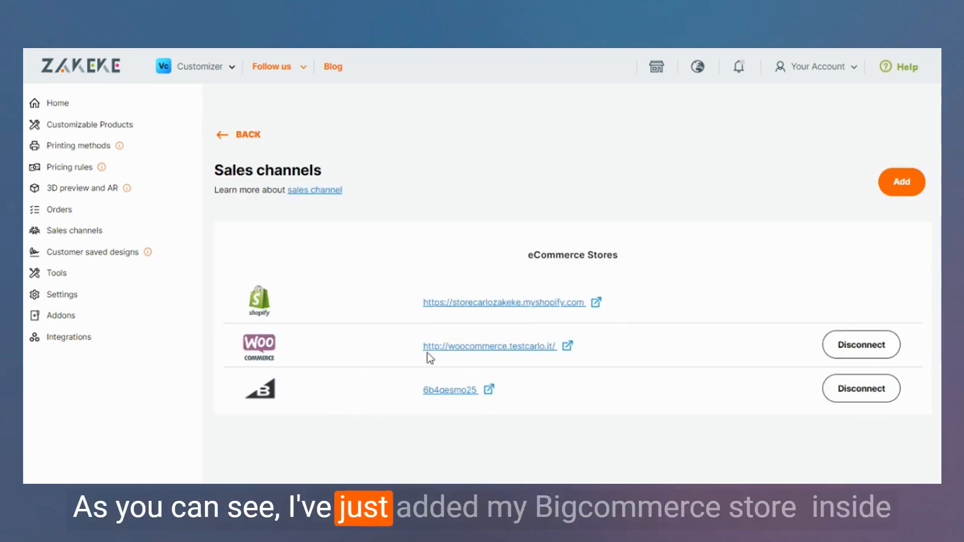
mouse_move(522, 382)
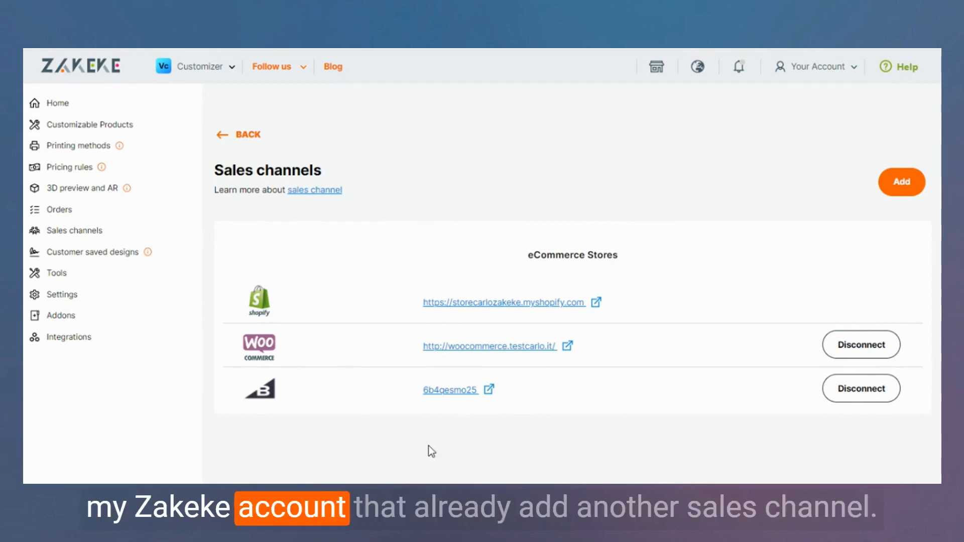
mouse_move(274, 369)
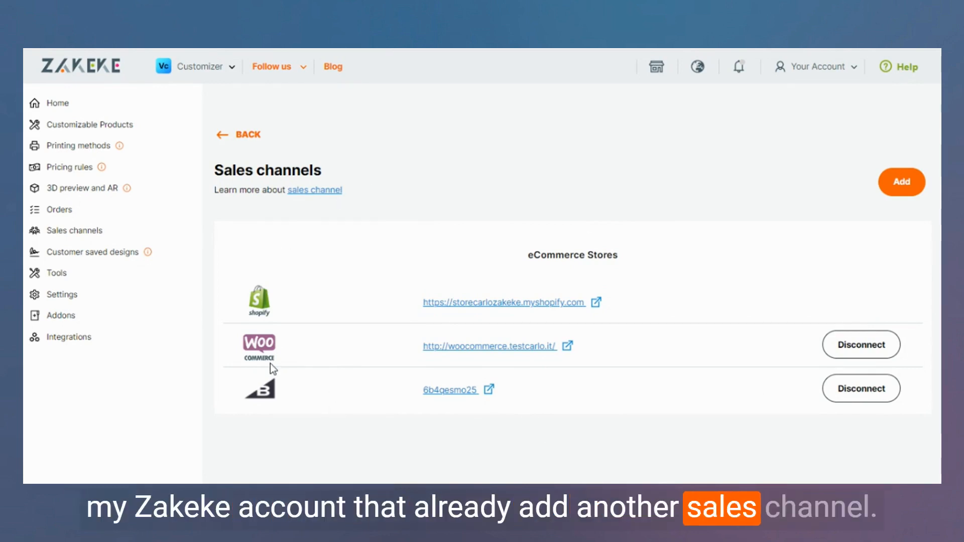
mouse_move(273, 368)
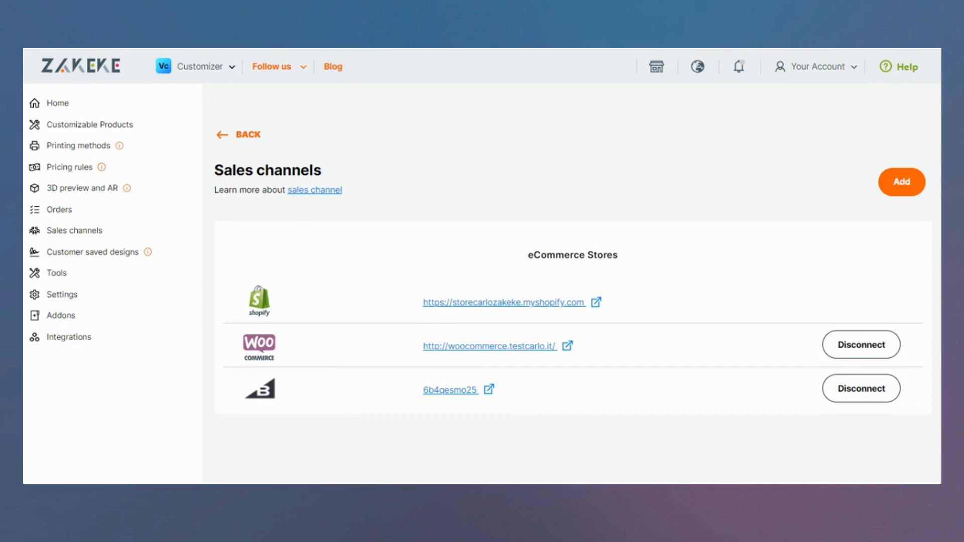
mouse_move(548, 270)
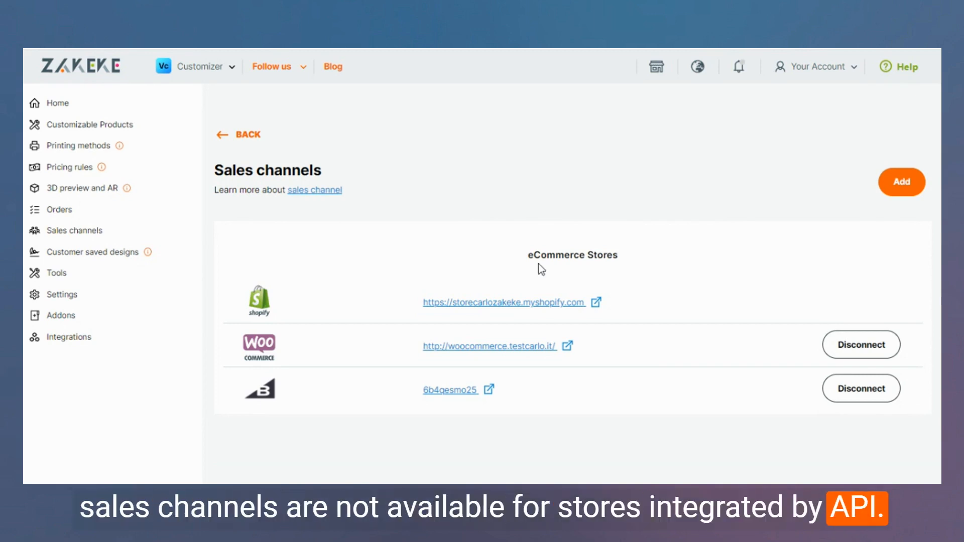
mouse_move(592, 211)
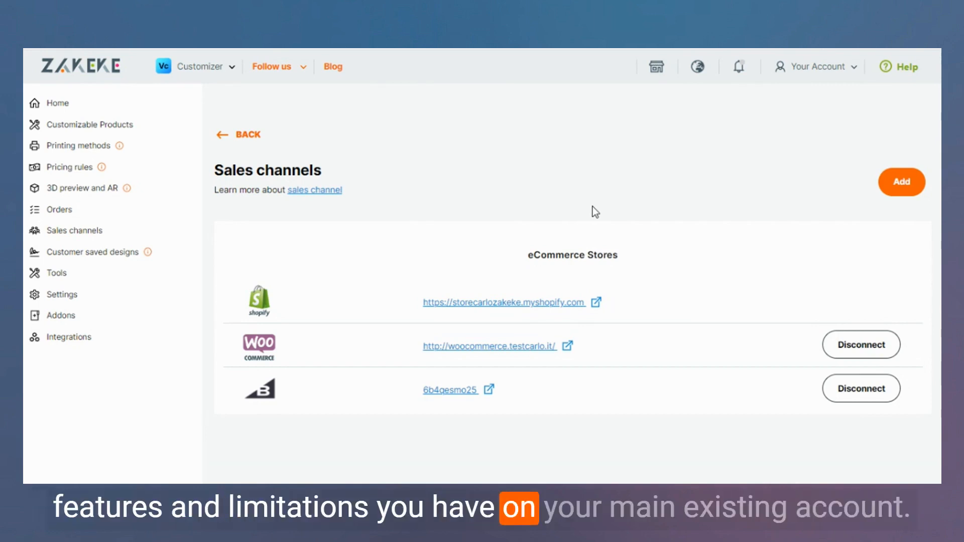
mouse_move(480, 333)
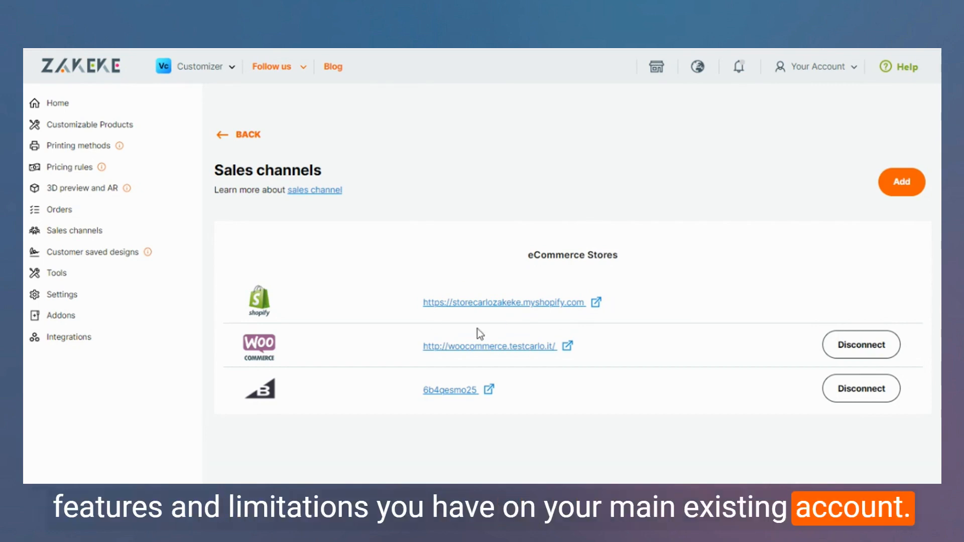
mouse_move(462, 270)
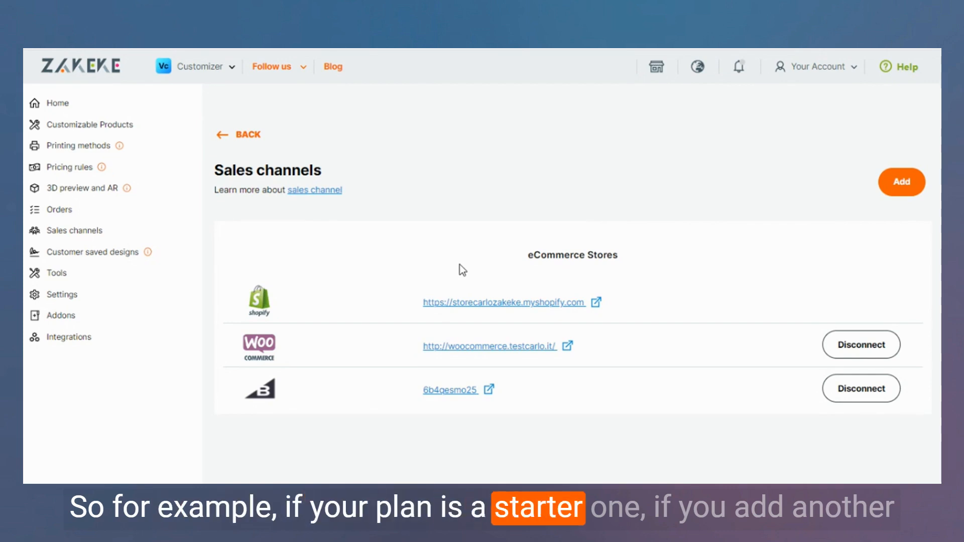
mouse_move(665, 190)
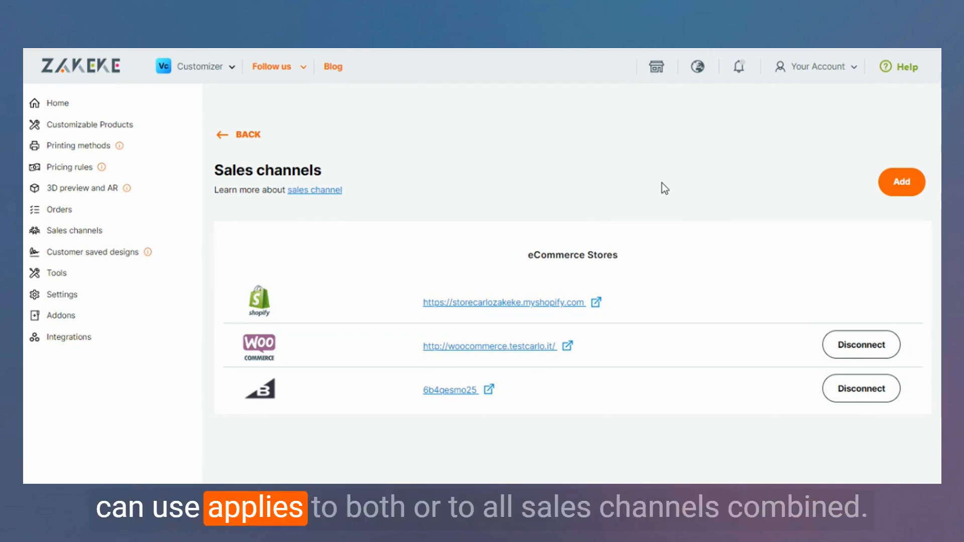
mouse_move(569, 238)
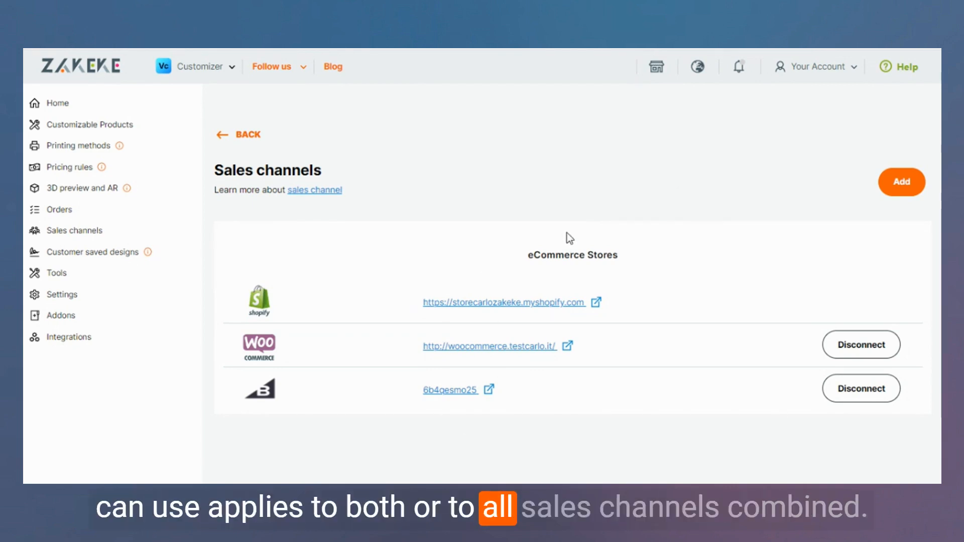